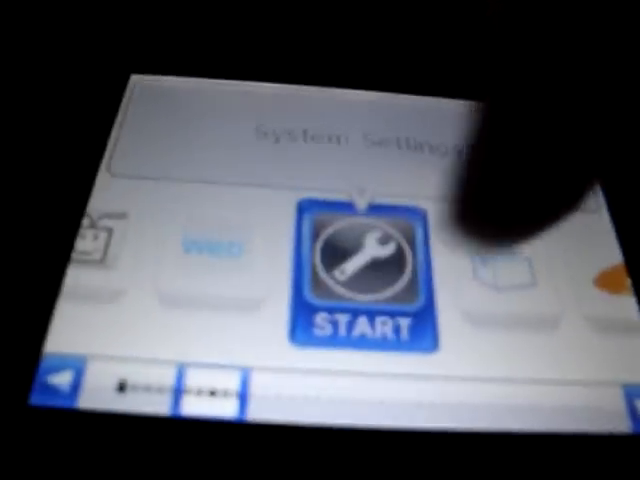
# Step: Launch System Settings from the HOME Menu to view the firmware version
pyautogui.click(364, 270)
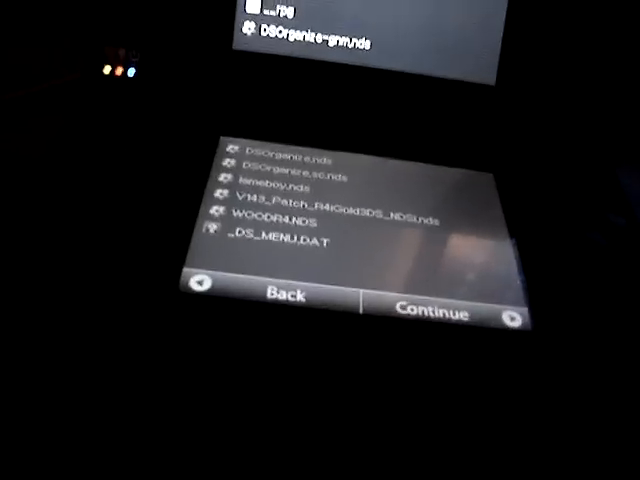